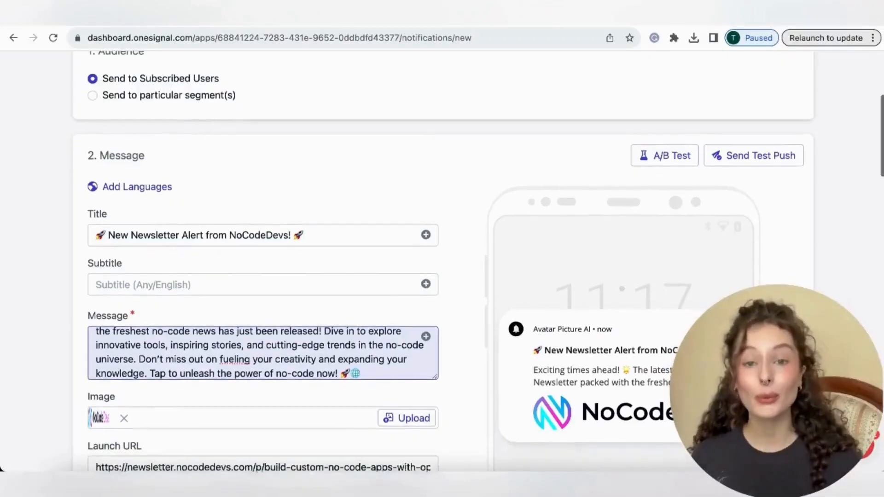
Open Yet Another Dating App's Features > Notifications in Natively and enable Push Notifications
{"action": "scroll", "scroll_direction": "down", "scroll_amount": 3}
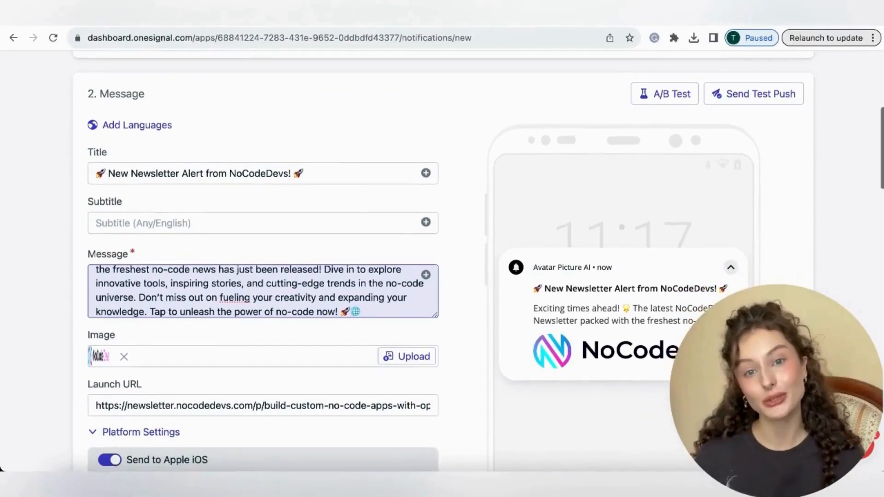
{"action": "scroll", "scroll_direction": "down", "scroll_amount": 3}
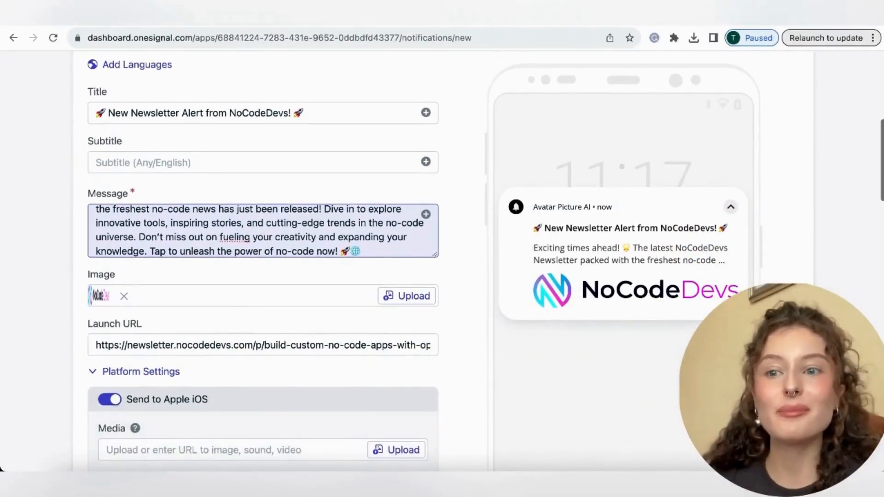
{"action": "scroll", "scroll_direction": "down", "scroll_amount": 3}
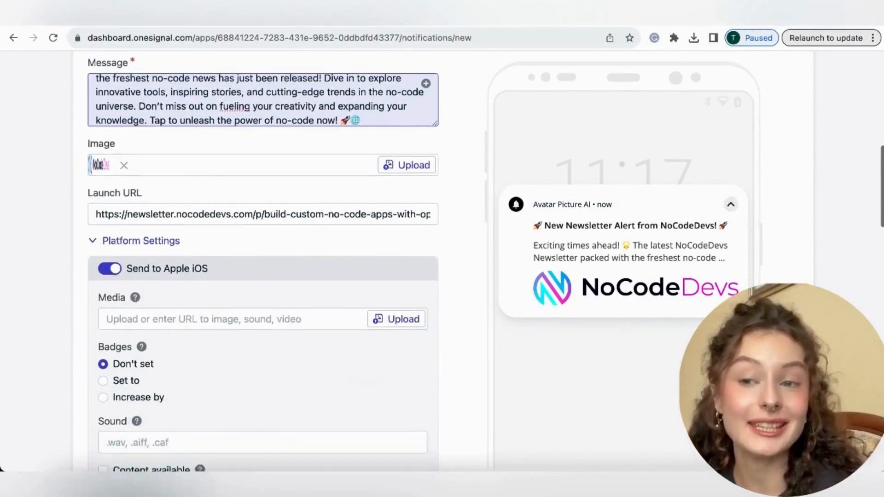
{"action": "scroll", "scroll_direction": "down", "scroll_amount": 3}
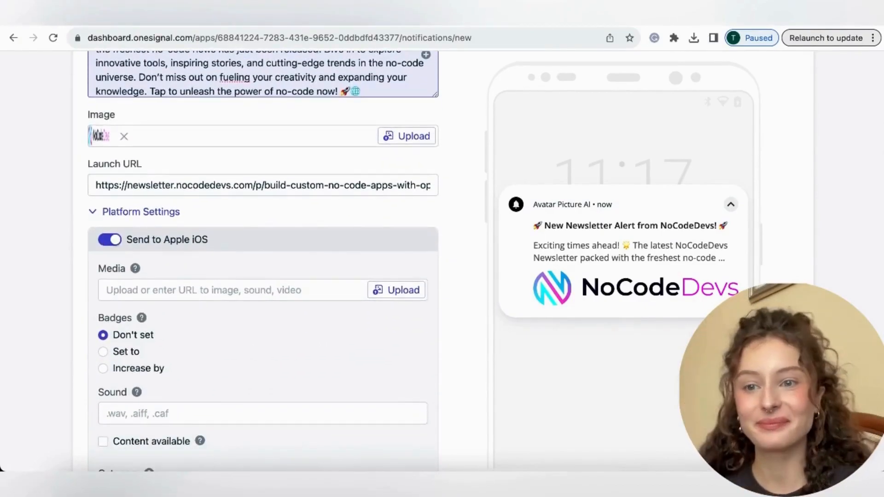
{"action": "left_click", "coordinate": [534, 21]}
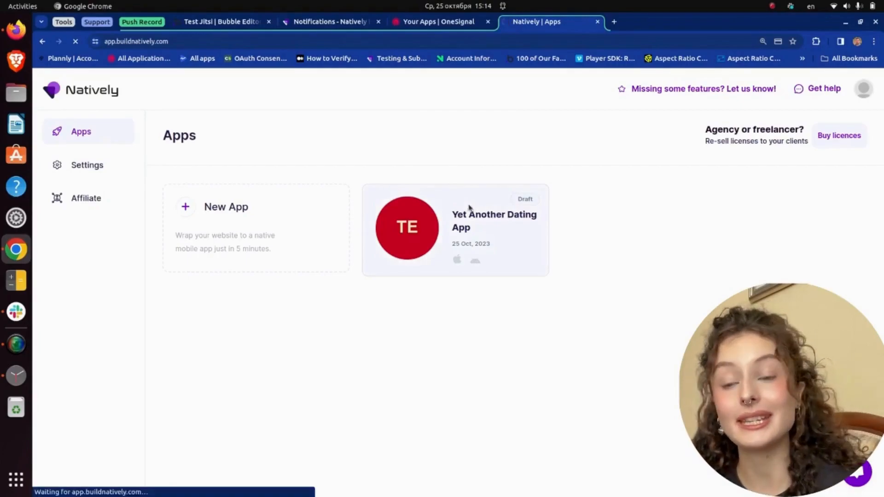
{"action": "left_click", "coordinate": [454, 229]}
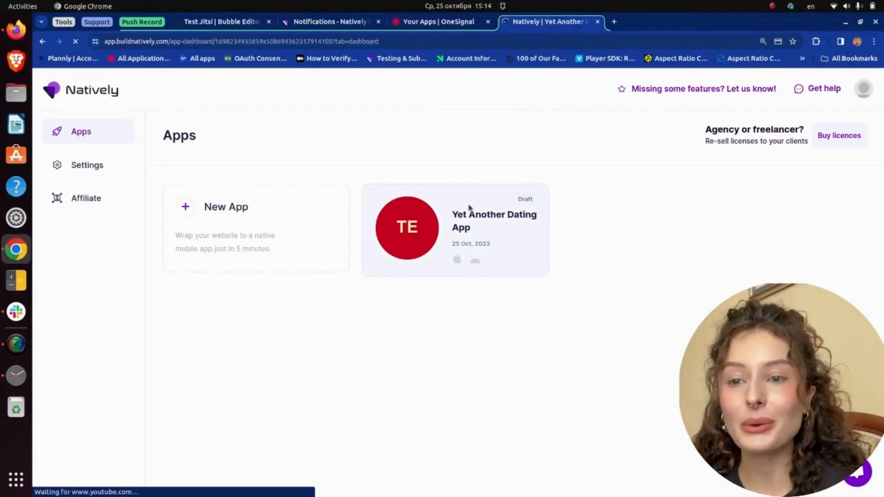
{"action": "left_click", "coordinate": [455, 228]}
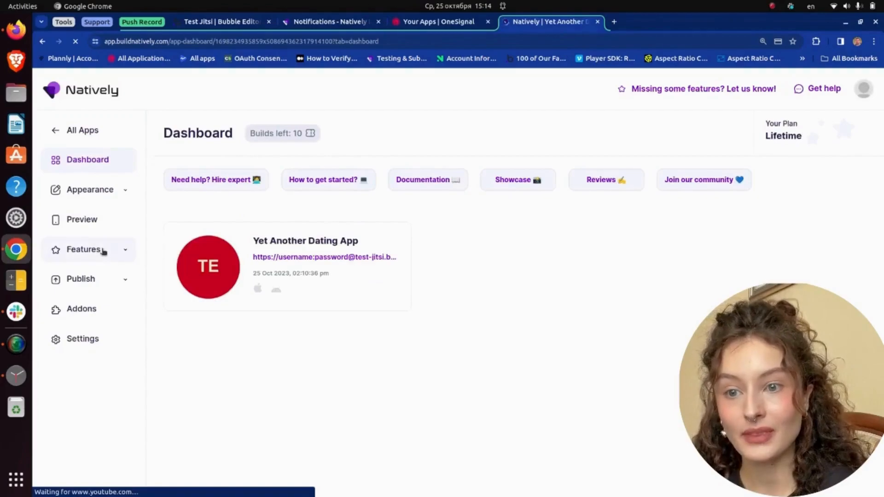
{"action": "left_click", "coordinate": [83, 249]}
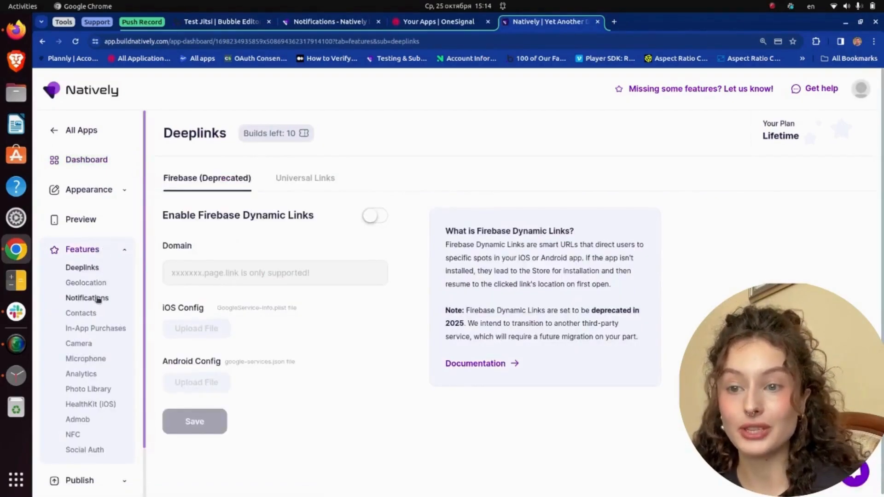
{"action": "left_click", "coordinate": [87, 298]}
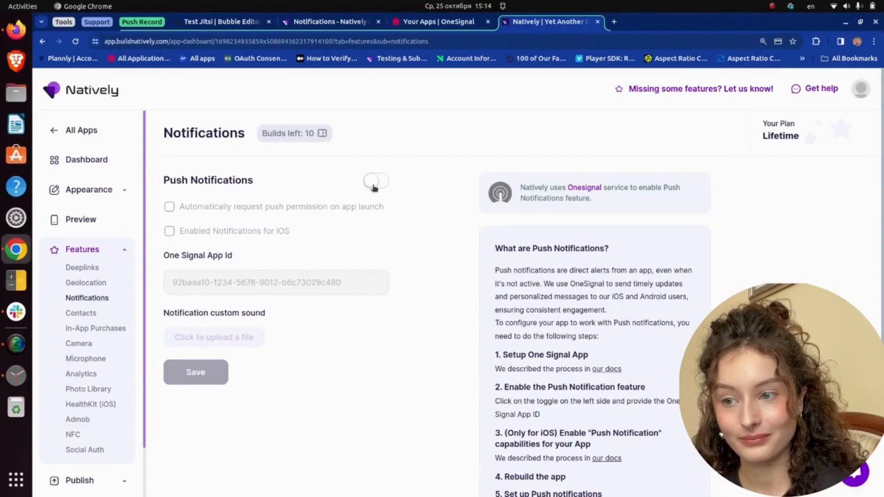
{"action": "left_click", "coordinate": [374, 180]}
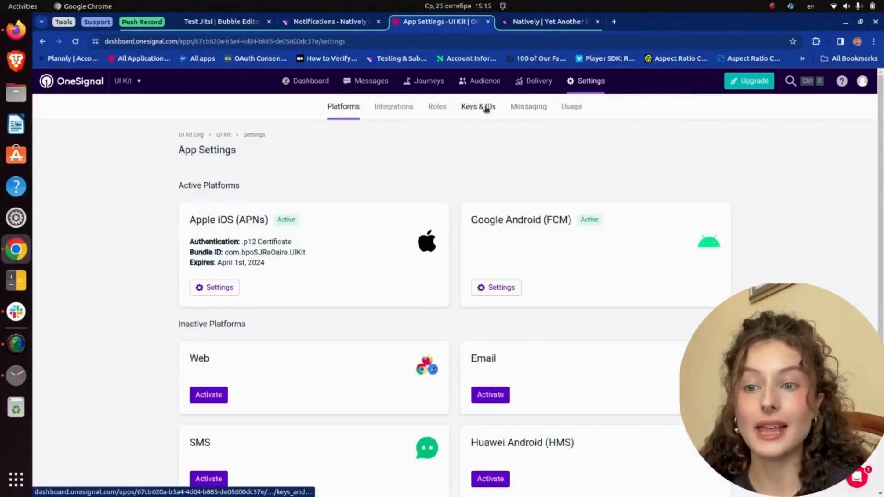
Copy the App ID from OneSignal's Keys & IDs into Natively's One Signal App Id and save
{"action": "left_click", "coordinate": [478, 107]}
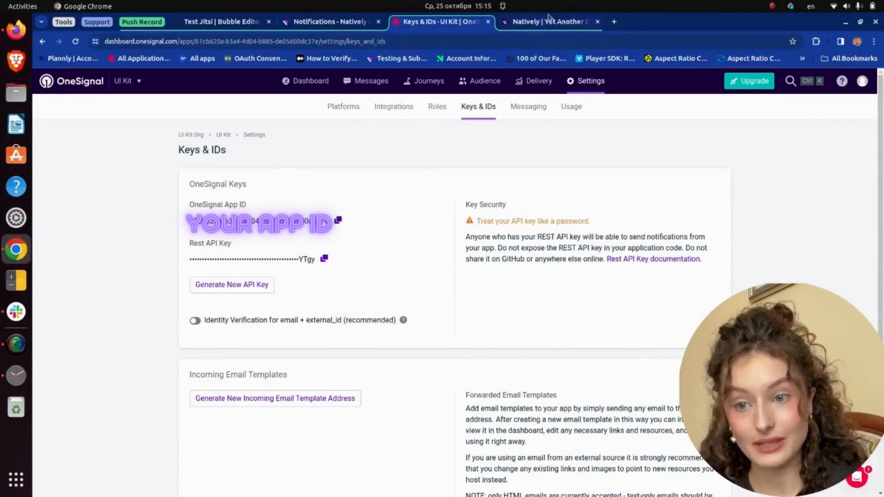
{"action": "left_click", "coordinate": [547, 22]}
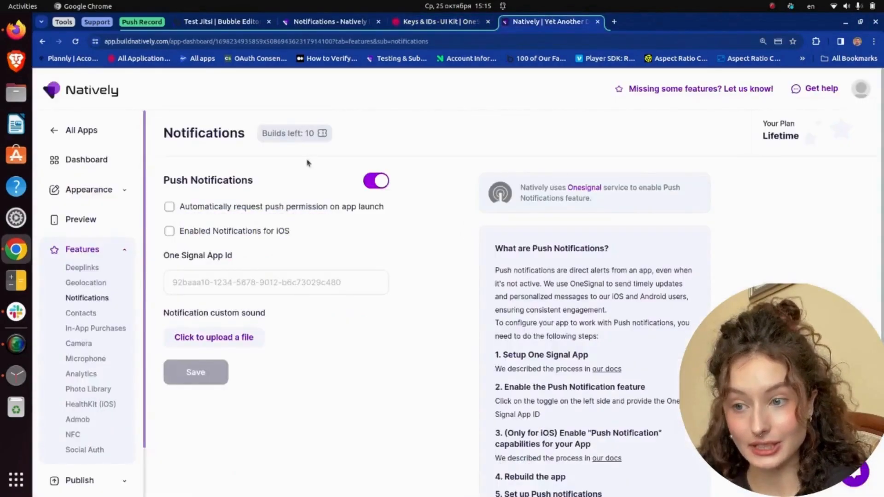
{"action": "left_click", "coordinate": [276, 282]}
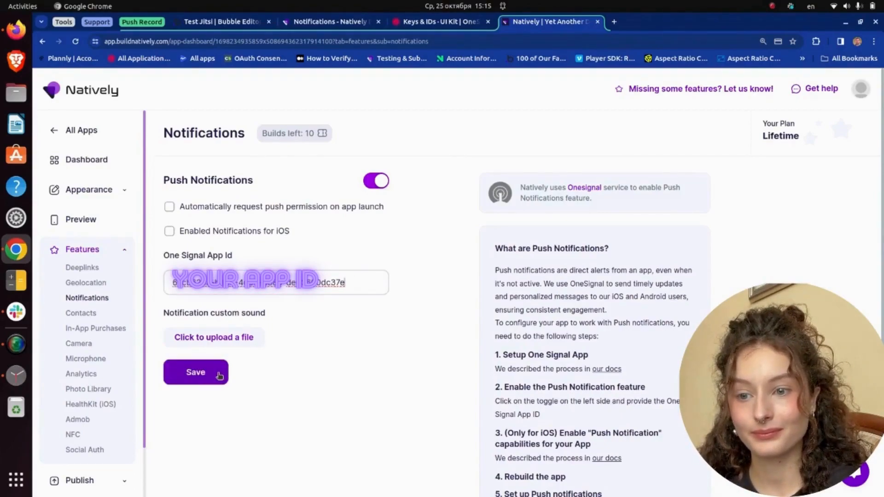
{"action": "left_click", "coordinate": [196, 372]}
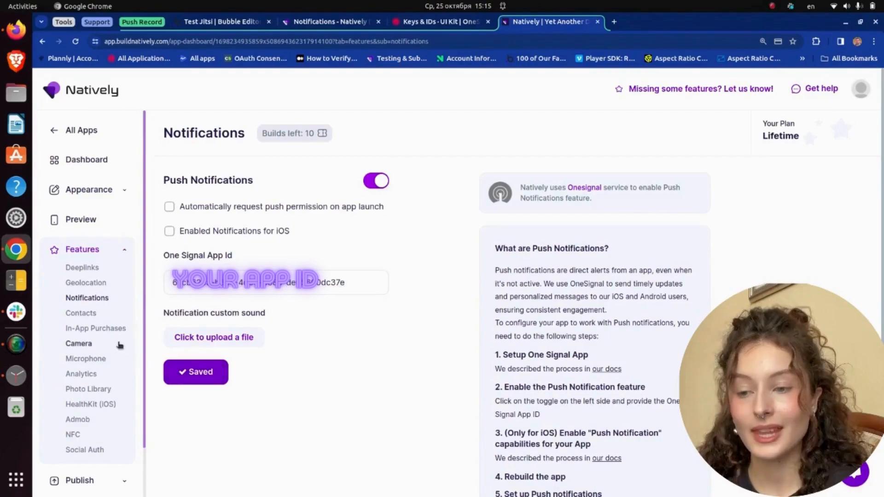
{"action": "left_click", "coordinate": [88, 429]}
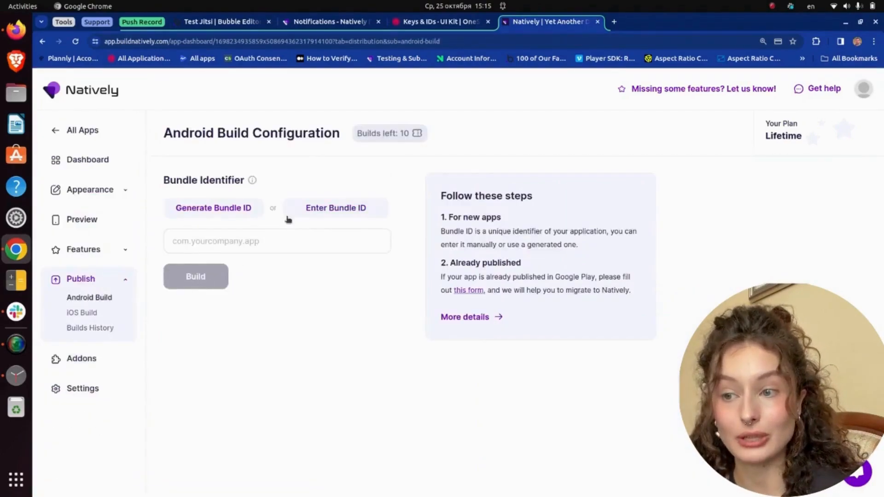
Generate a bundle ID for the dating app and start its Android build
{"action": "left_click", "coordinate": [213, 208]}
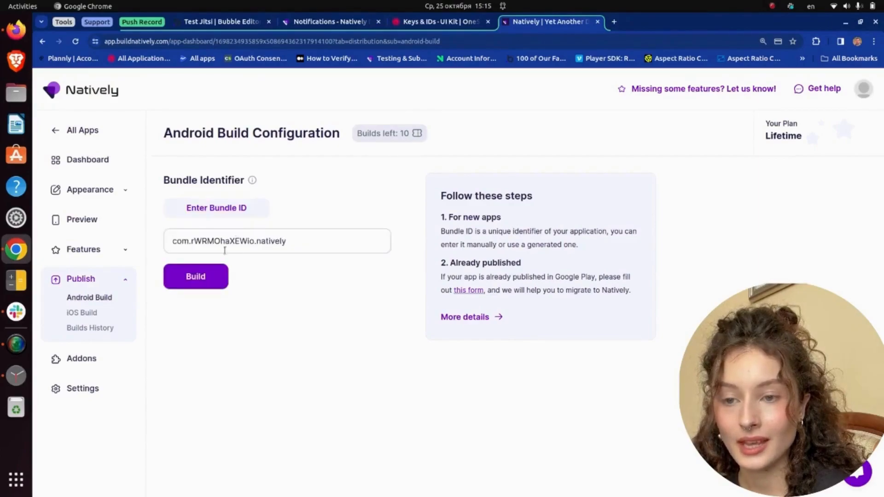
{"action": "left_click", "coordinate": [196, 276]}
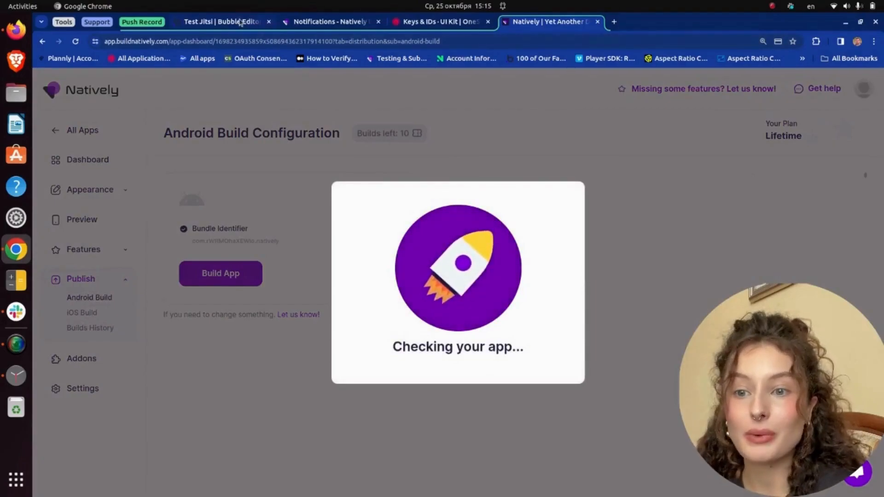
{"action": "left_click", "coordinate": [220, 21]}
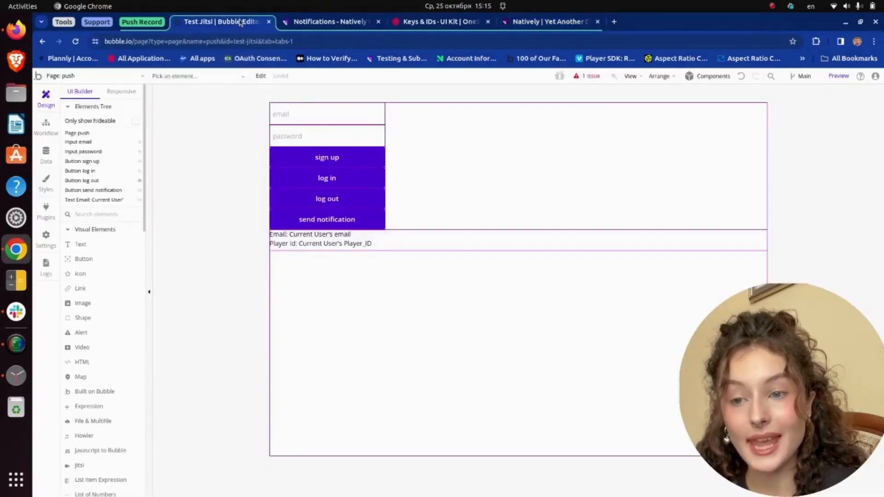
Check the Player_ID field on Bubble's User data type, then return to the push page's workflows
{"action": "left_click", "coordinate": [46, 126]}
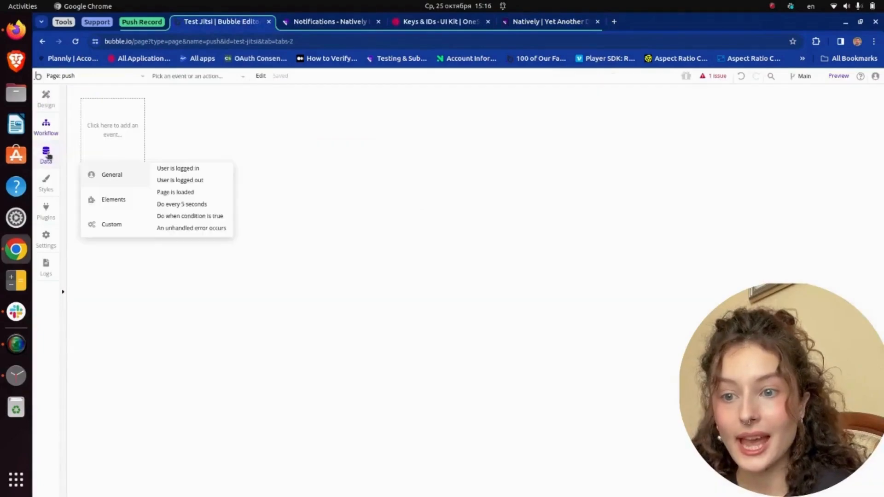
{"action": "left_click", "coordinate": [46, 156]}
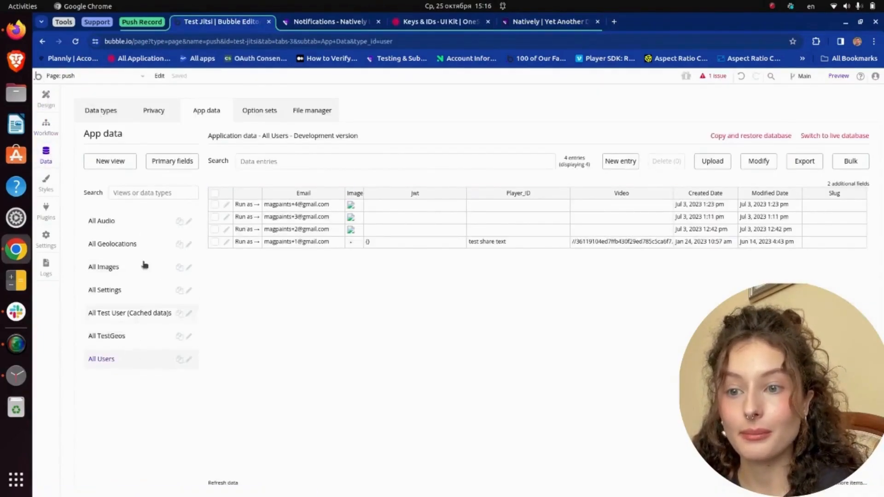
{"action": "left_click", "coordinate": [100, 110]}
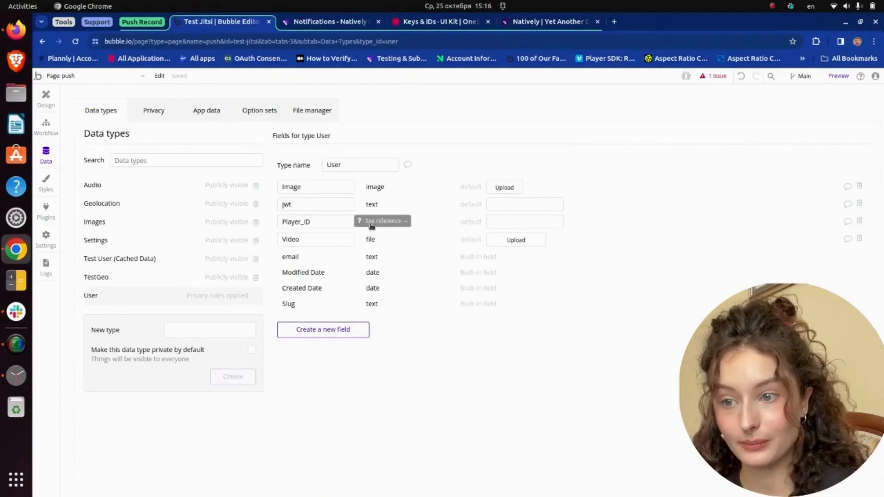
{"action": "left_click", "coordinate": [323, 222]}
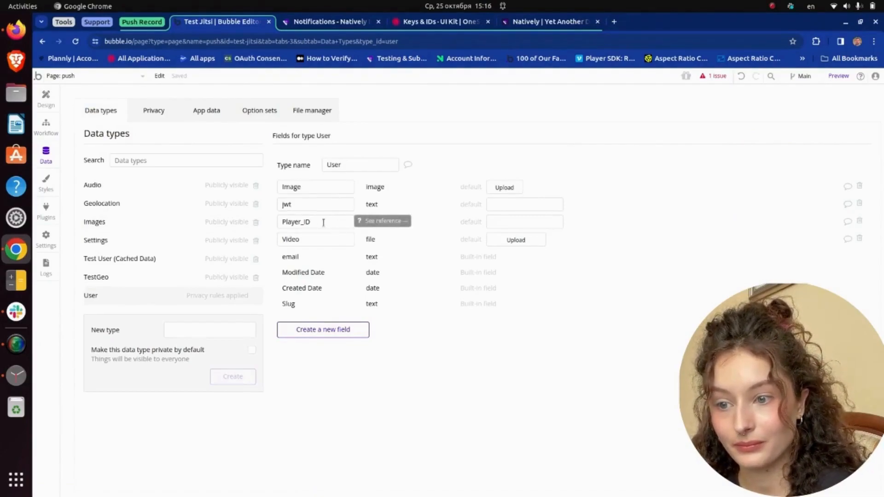
{"action": "left_click", "coordinate": [45, 128]}
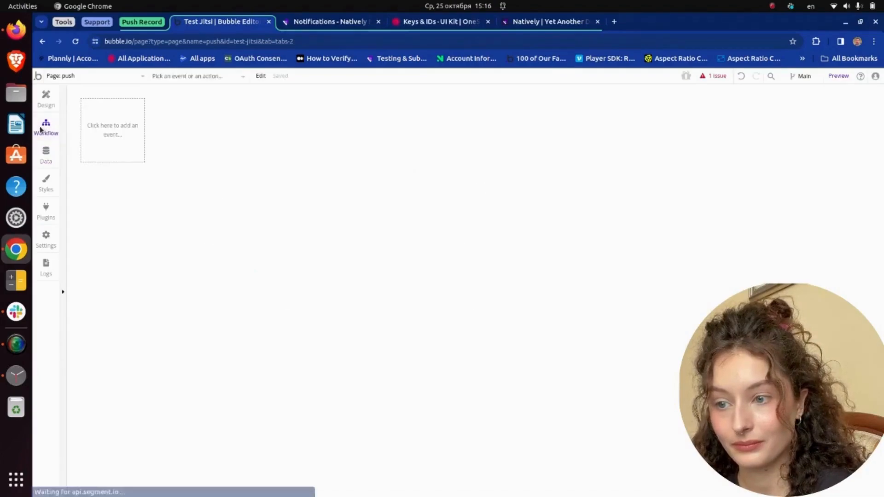
Create a General > Page is loaded event and drop a Natively-PushNotifications element onto the page
{"action": "left_click", "coordinate": [112, 130]}
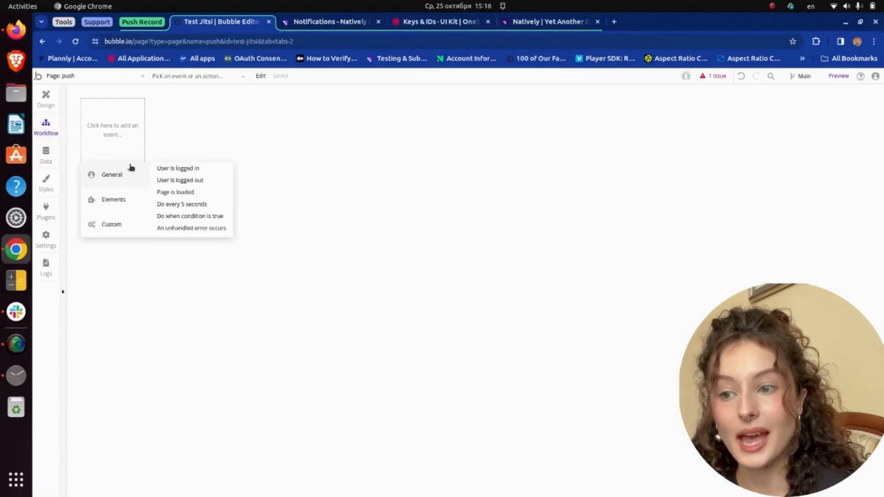
{"action": "left_click", "coordinate": [175, 192]}
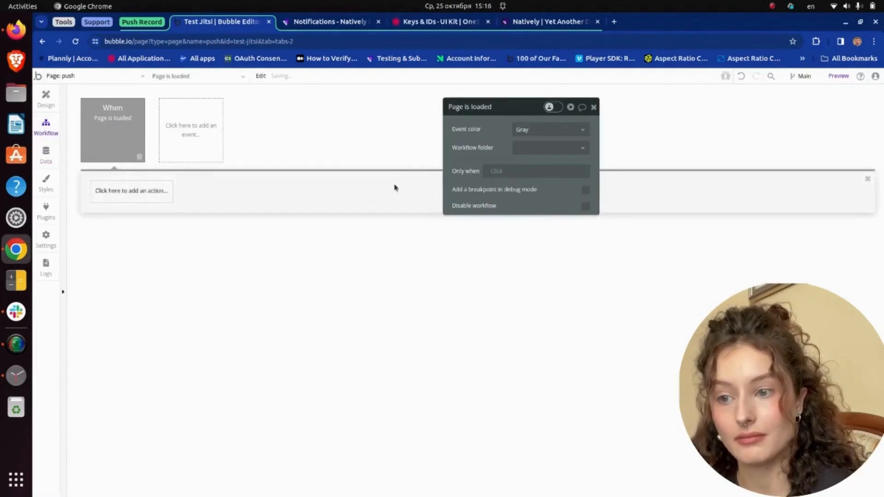
{"action": "left_click", "coordinate": [45, 98]}
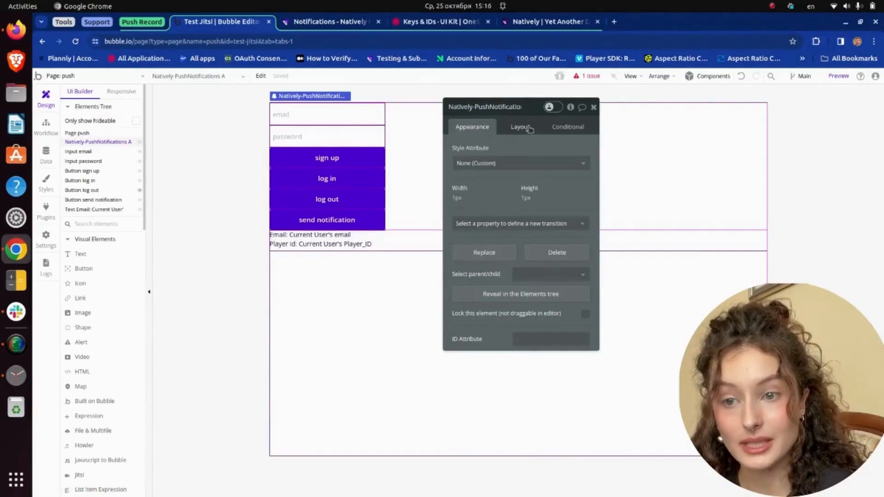
{"action": "left_click", "coordinate": [520, 126]}
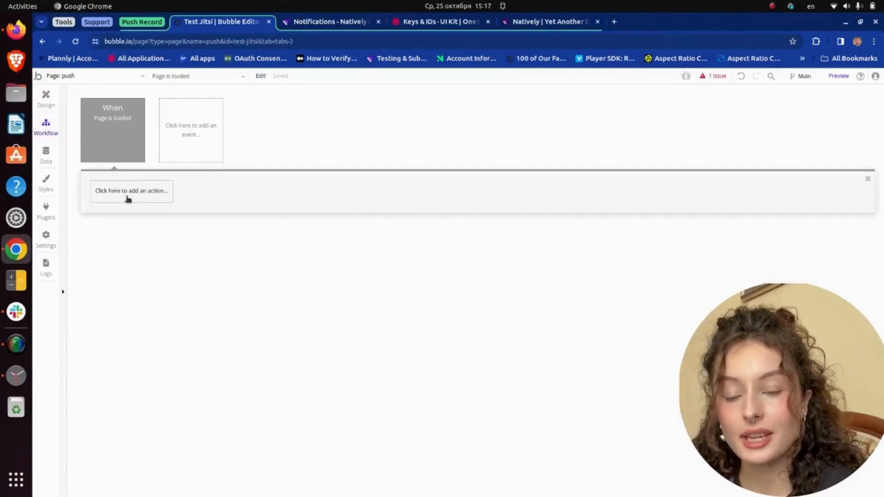
Add the Natively 'Request the user's push notification permission' action to the page-load workflow
{"action": "type", "text": "requ"}
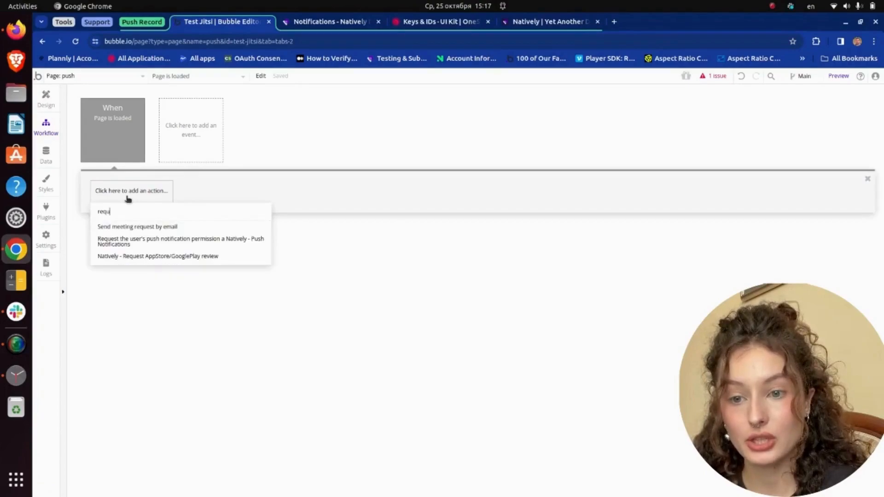
{"action": "type", "text": "e"}
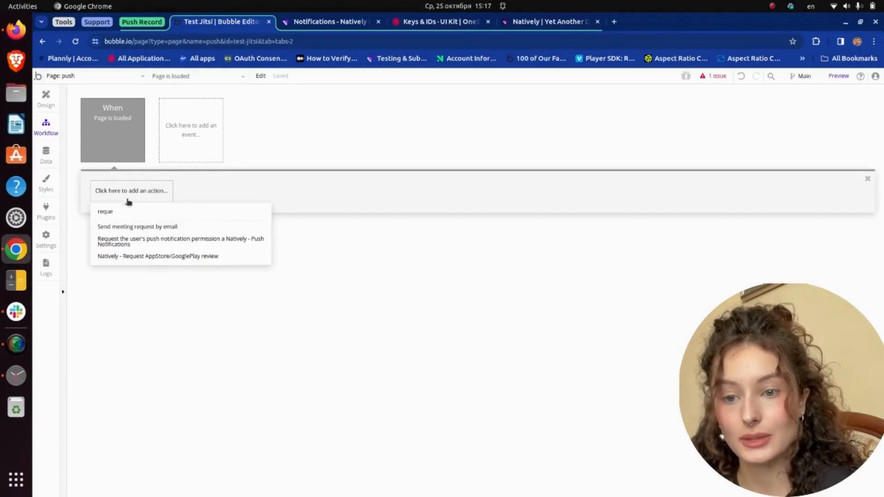
{"action": "left_click", "coordinate": [180, 241]}
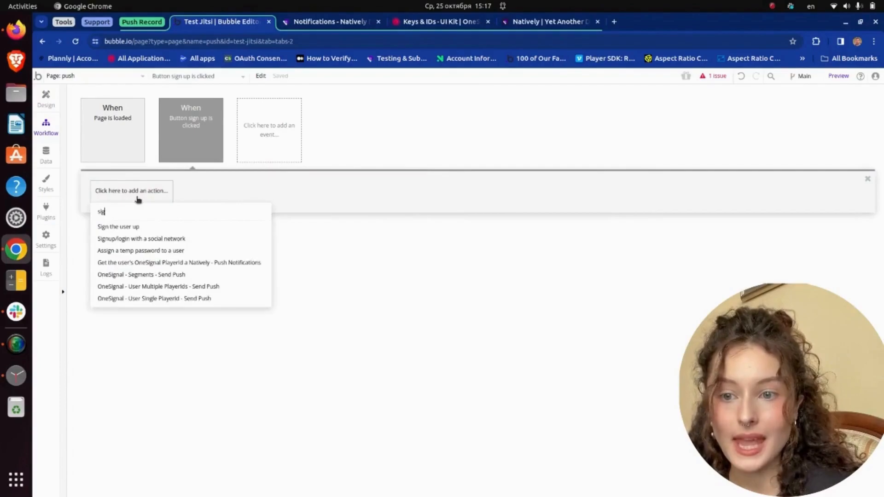
Add 'Sign the user up' with Email from Input email and Password from Input password
{"action": "left_click", "coordinate": [119, 226]}
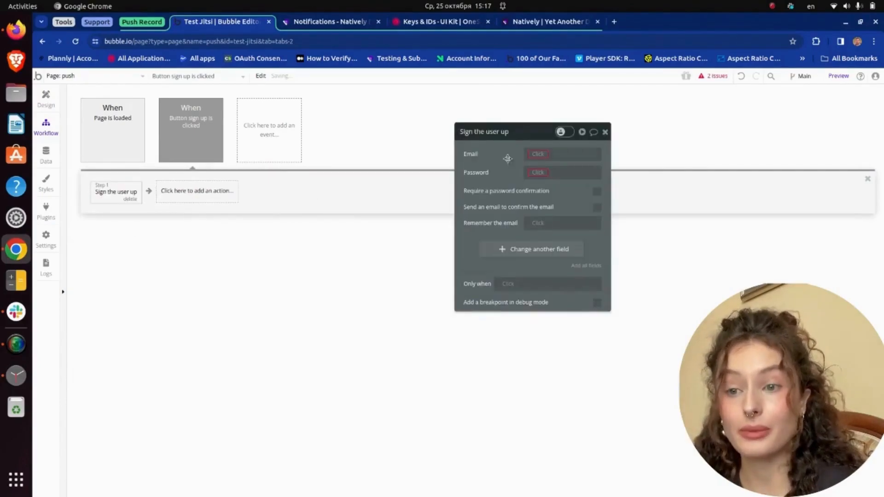
{"action": "left_click", "coordinate": [561, 153]}
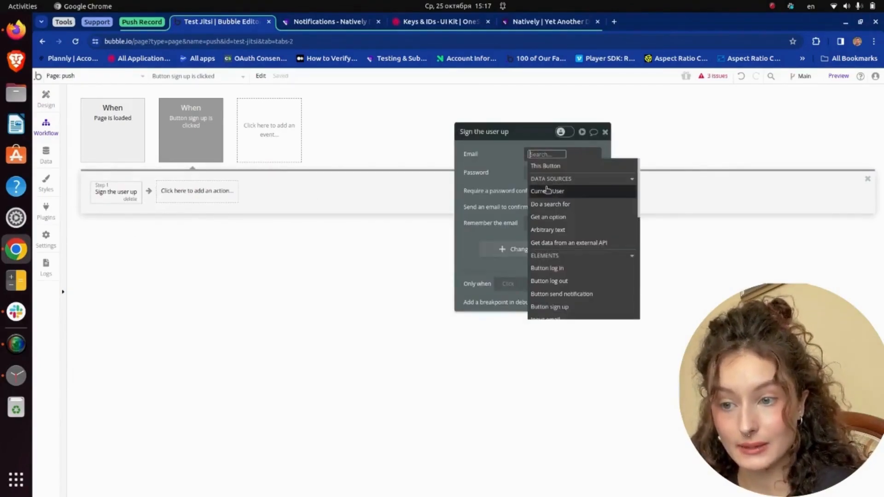
{"action": "type", "text": "em"}
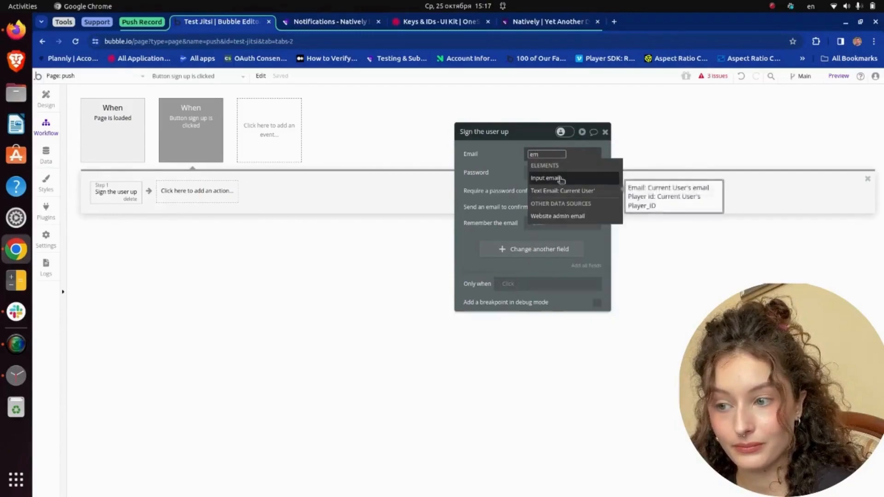
{"action": "left_click", "coordinate": [545, 178]}
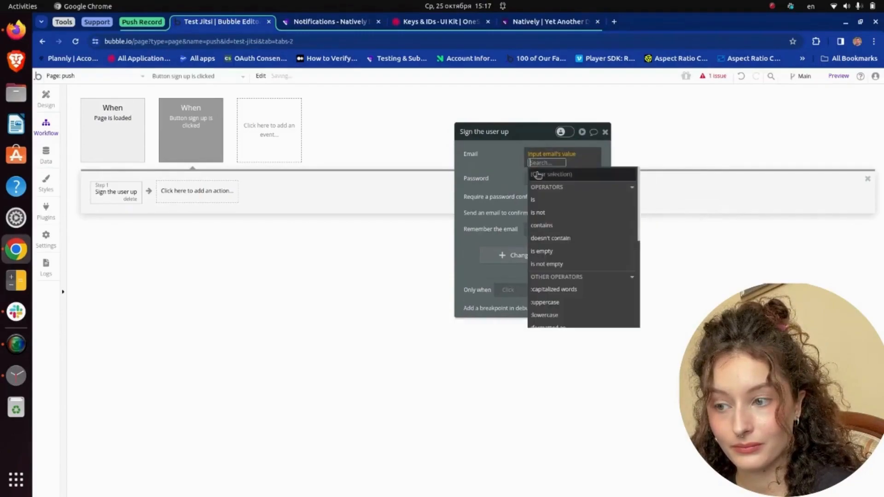
{"action": "left_click", "coordinate": [562, 173]}
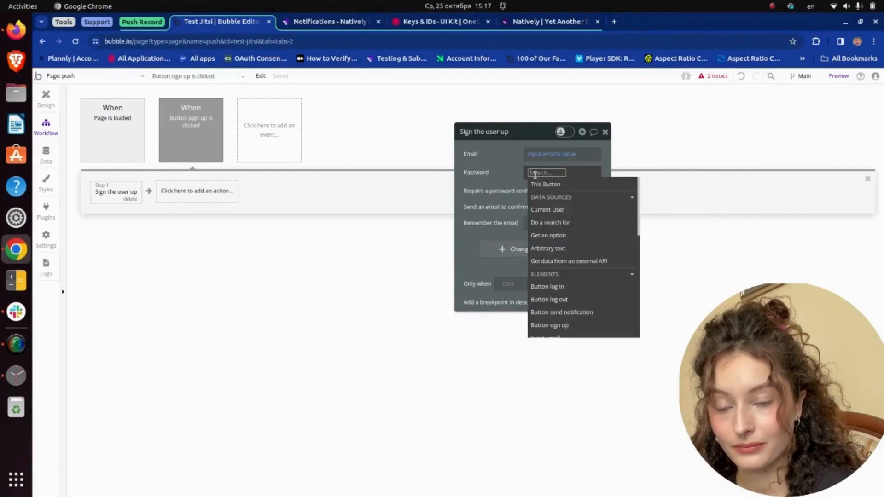
{"action": "type", "text": "pass"}
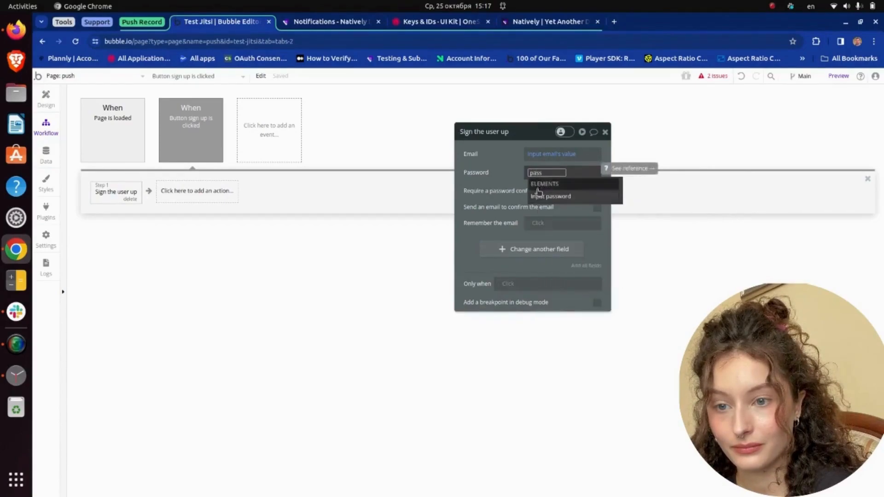
{"action": "left_click", "coordinate": [550, 196]}
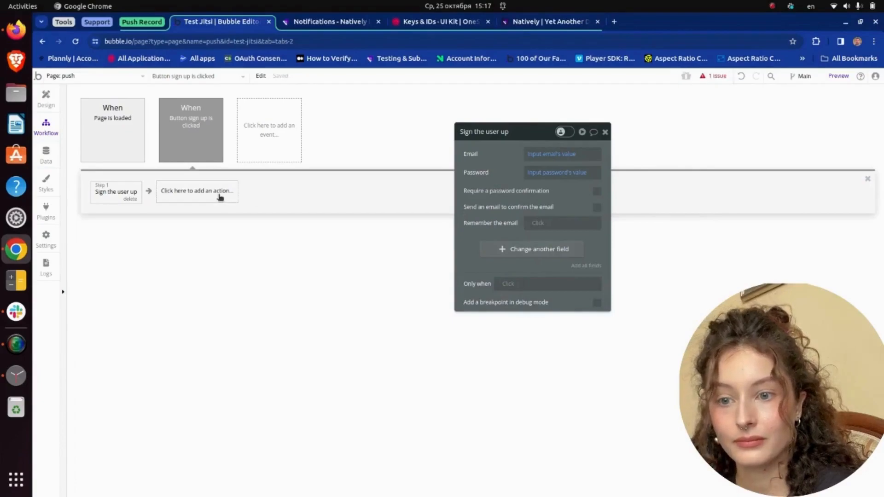
Add 'Make changes to current user' setting Player_ID to Natively-PushNotifications A's OneSignal PlayerId
{"action": "left_click", "coordinate": [196, 191]}
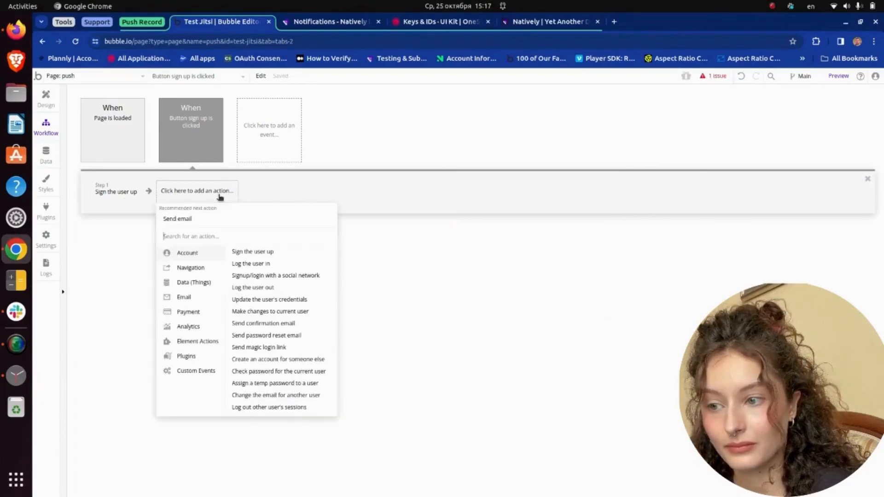
{"action": "type", "text": "playe"}
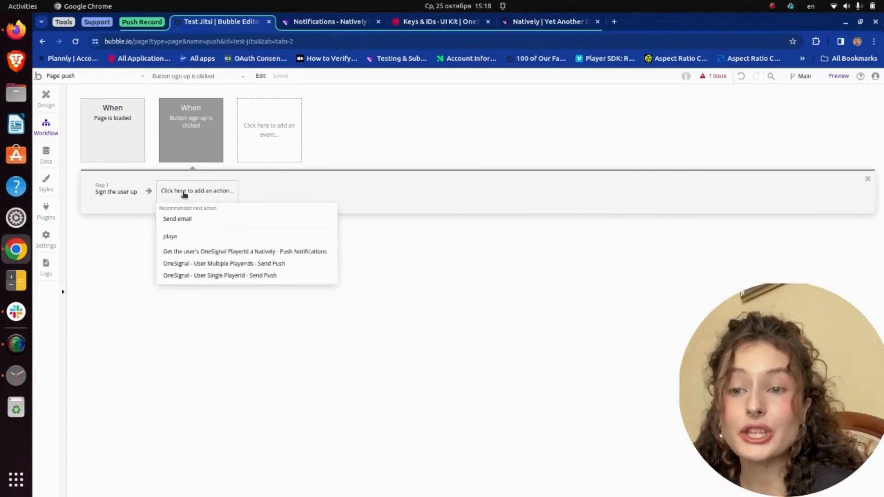
{"action": "type", "text": "make"}
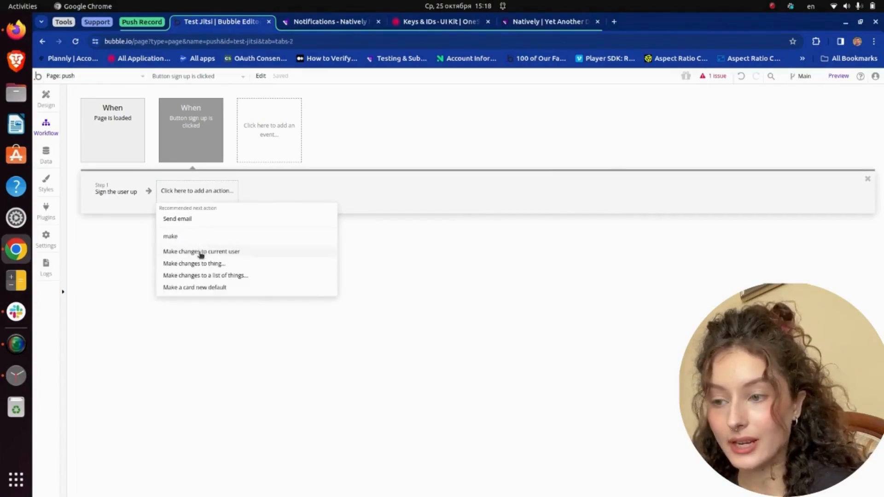
{"action": "left_click", "coordinate": [200, 251]}
{"action": "type", "text": "pl"}
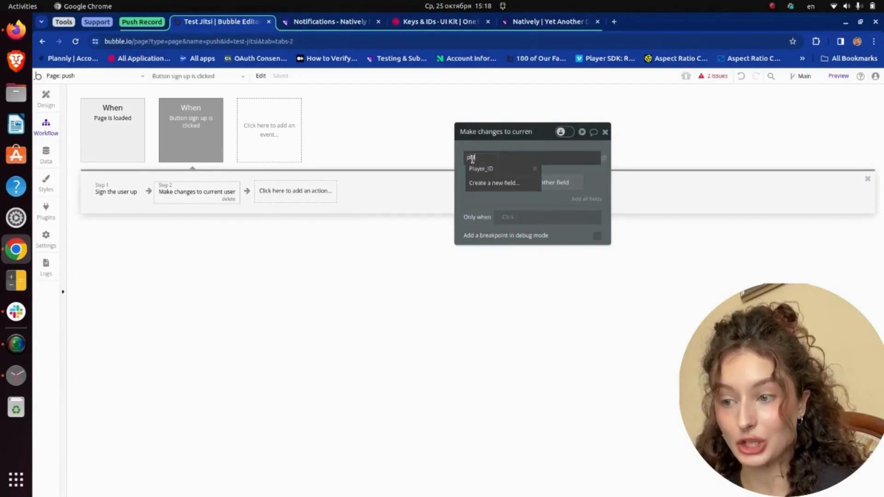
{"action": "left_click", "coordinate": [480, 168]}
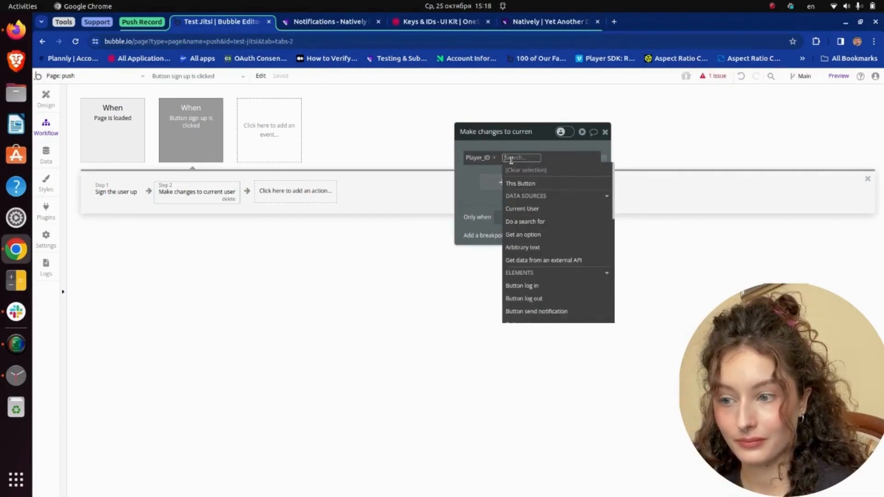
{"action": "type", "text": "push"}
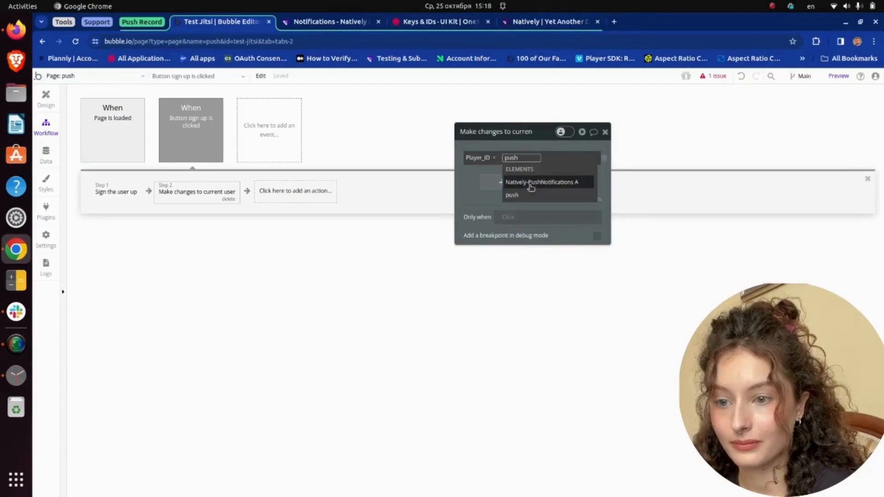
{"action": "left_click", "coordinate": [541, 182]}
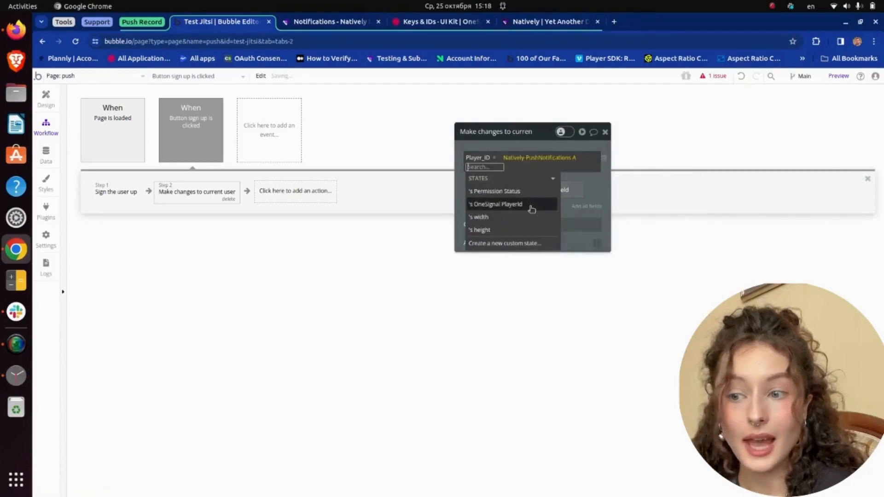
{"action": "left_click", "coordinate": [494, 204]}
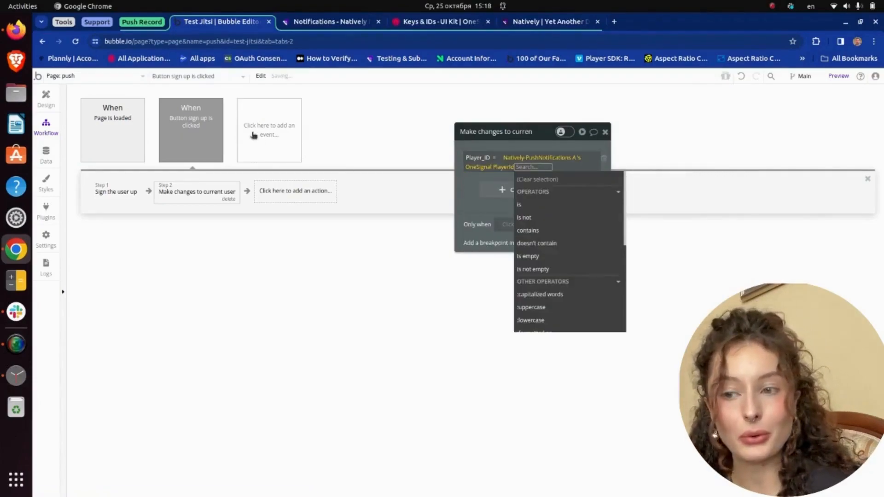
{"action": "left_click", "coordinate": [46, 97]}
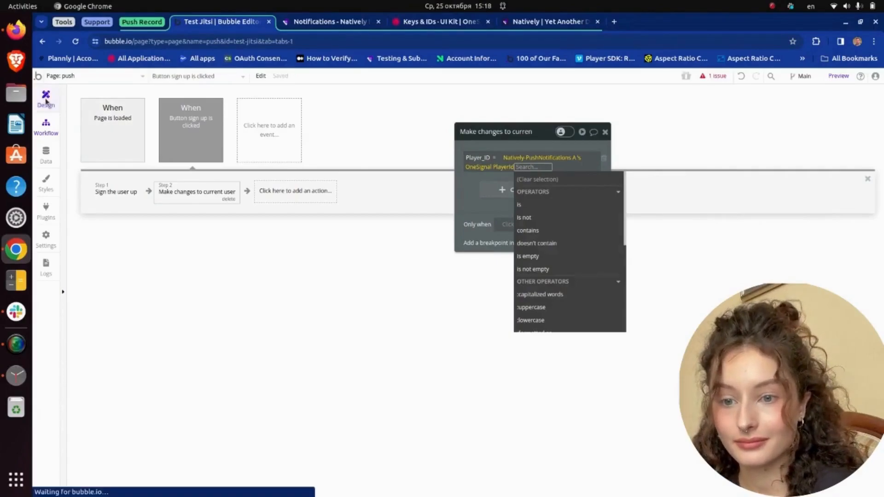
Review the log-in button's workflow, then create a workflow for Button send notification
{"action": "left_click", "coordinate": [46, 95]}
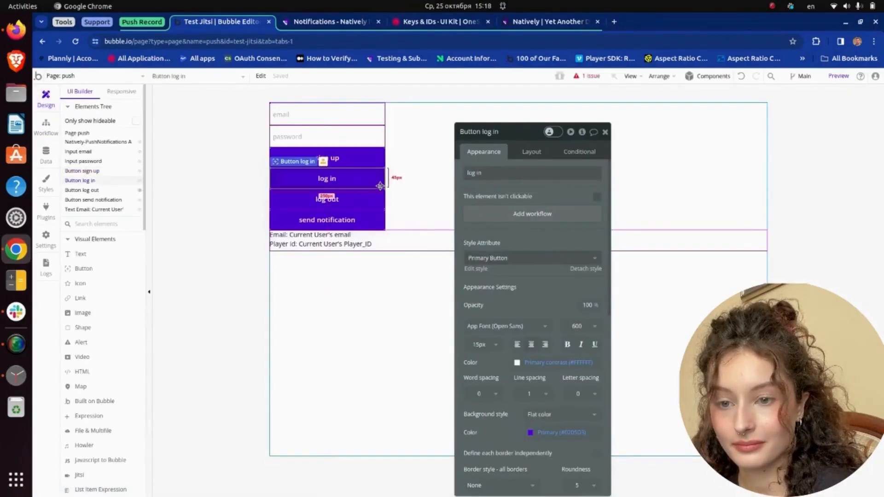
{"action": "left_click", "coordinate": [45, 127]}
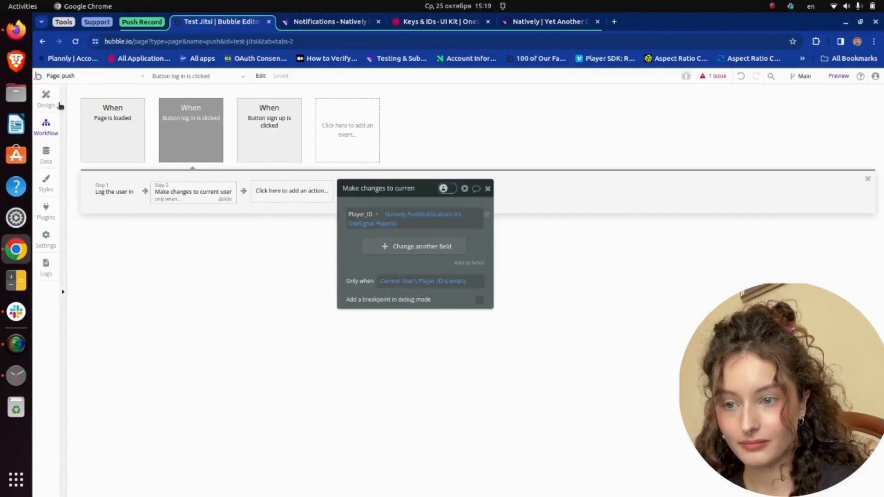
{"action": "left_click", "coordinate": [45, 97]}
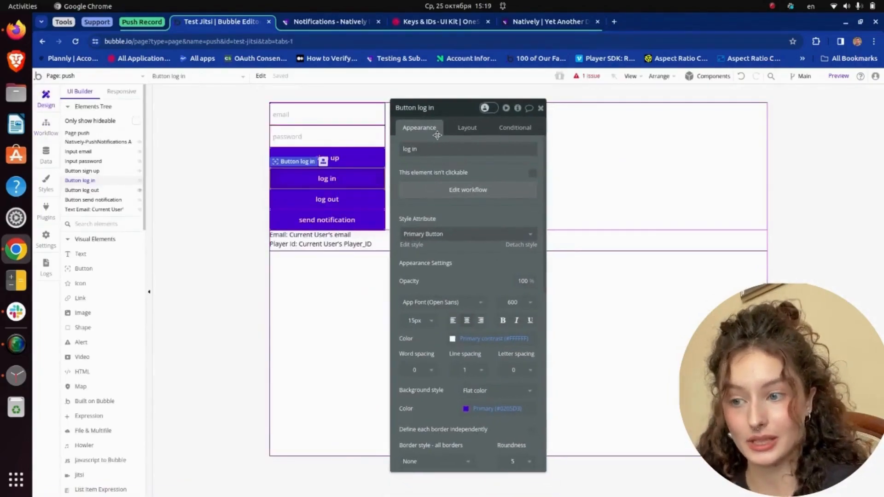
{"action": "left_click", "coordinate": [326, 219]}
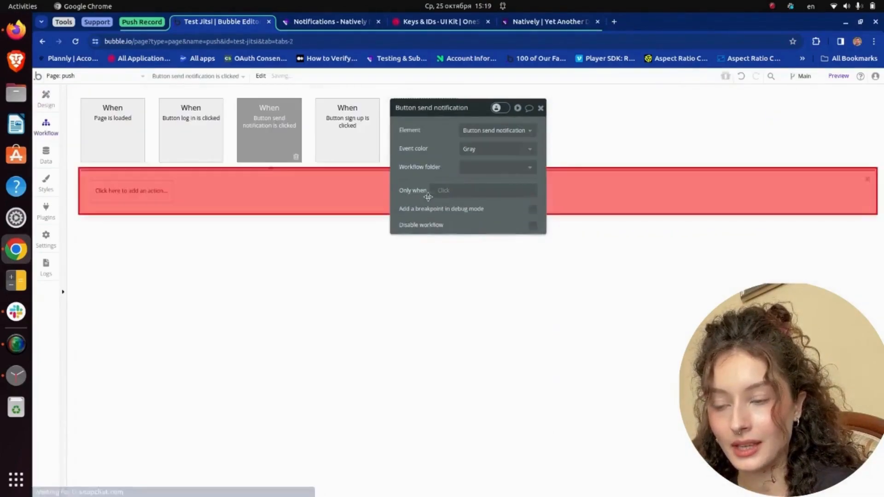
Add the 'OneSignal - User Single PlayerId - Send Push' action with Title 'Test'
{"action": "left_click", "coordinate": [132, 191]}
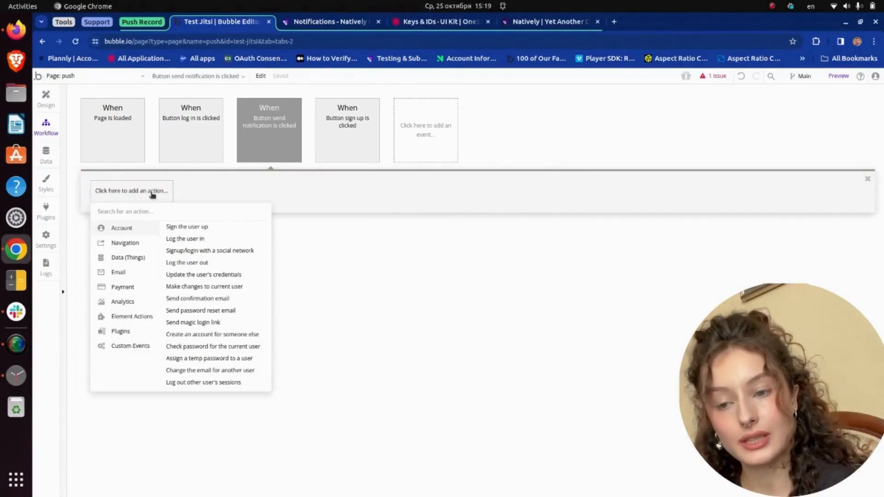
{"action": "type", "text": "one"}
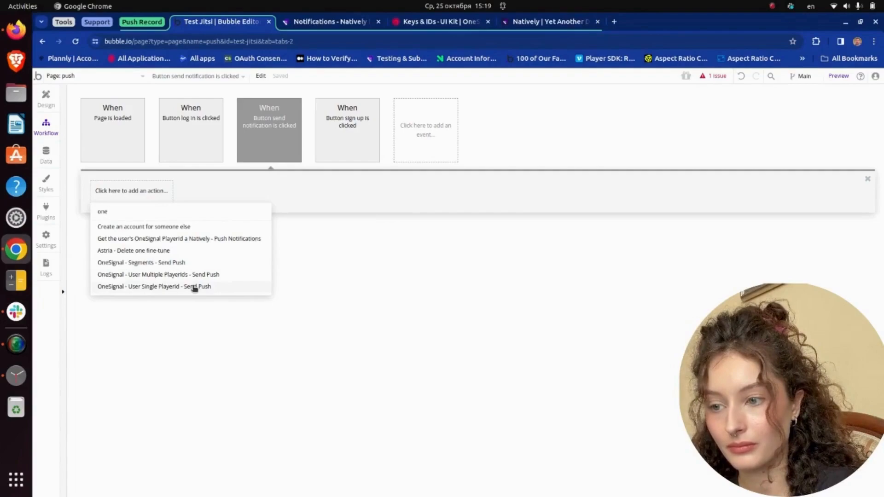
{"action": "left_click", "coordinate": [153, 287]}
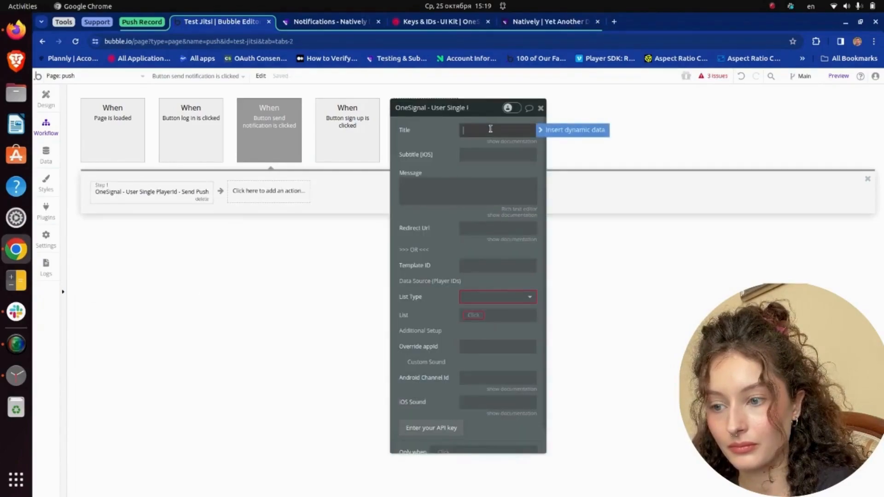
{"action": "type", "text": "Test"}
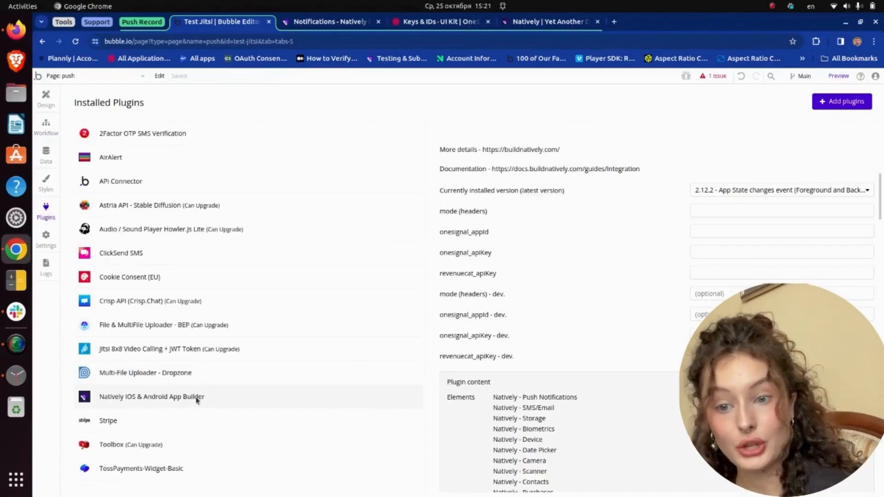
View the Natively plugin's empty OneSignal app ID and API key fields, then go to OneSignal's Keys & IDs
{"action": "left_click", "coordinate": [780, 190]}
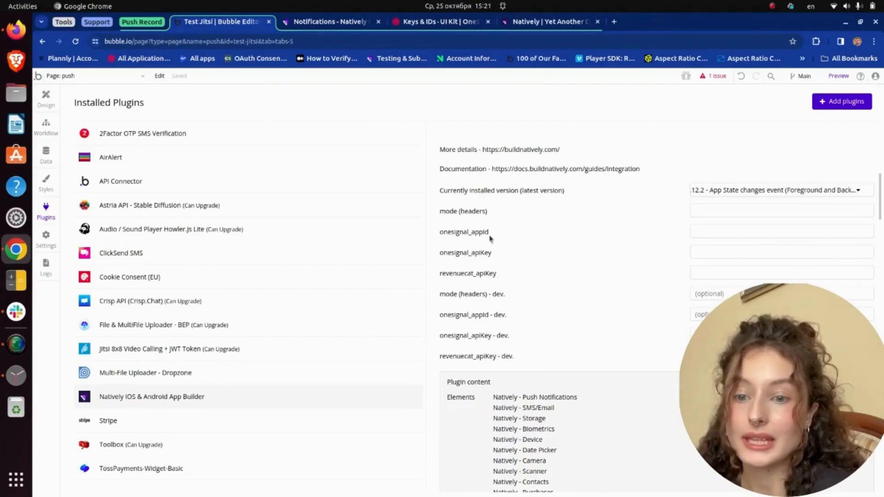
{"action": "mouse_move", "coordinate": [490, 256]}
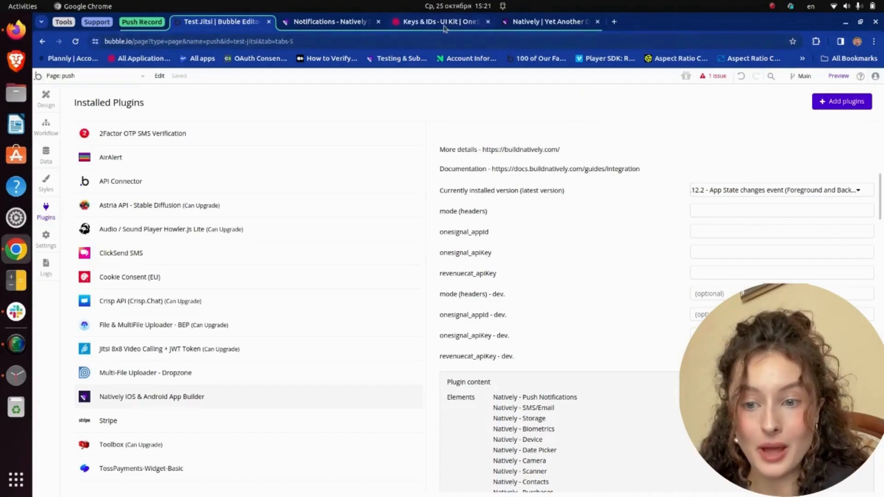
{"action": "left_click", "coordinate": [439, 22]}
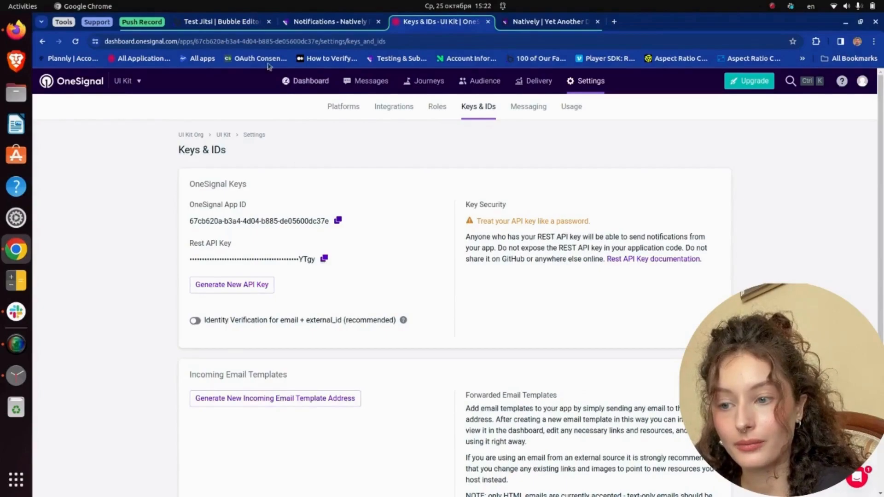
Switch to the Natively tab showing the completed Android build
{"action": "left_click", "coordinate": [220, 21]}
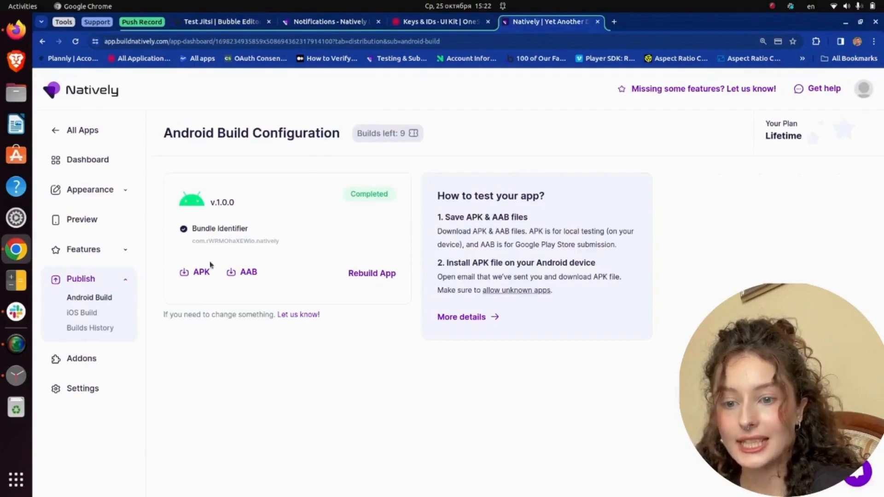
Download the APK from the finished Android build on Natively's Publish page
{"action": "left_click", "coordinate": [201, 271]}
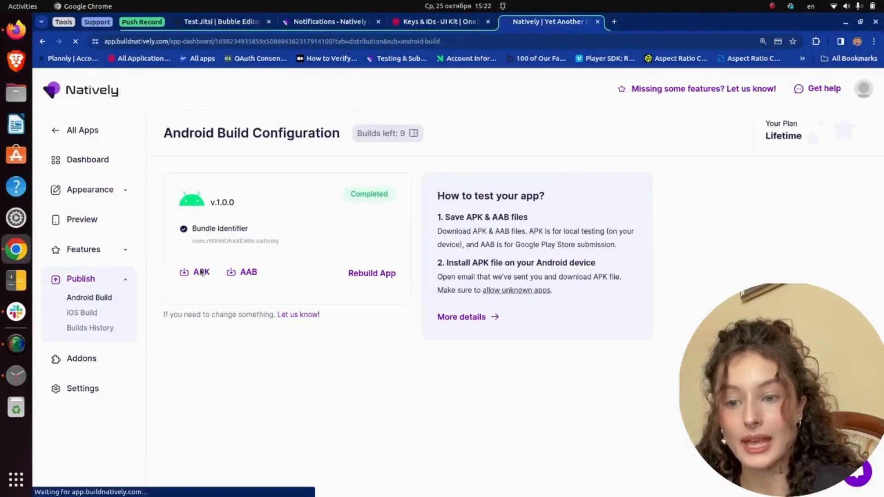